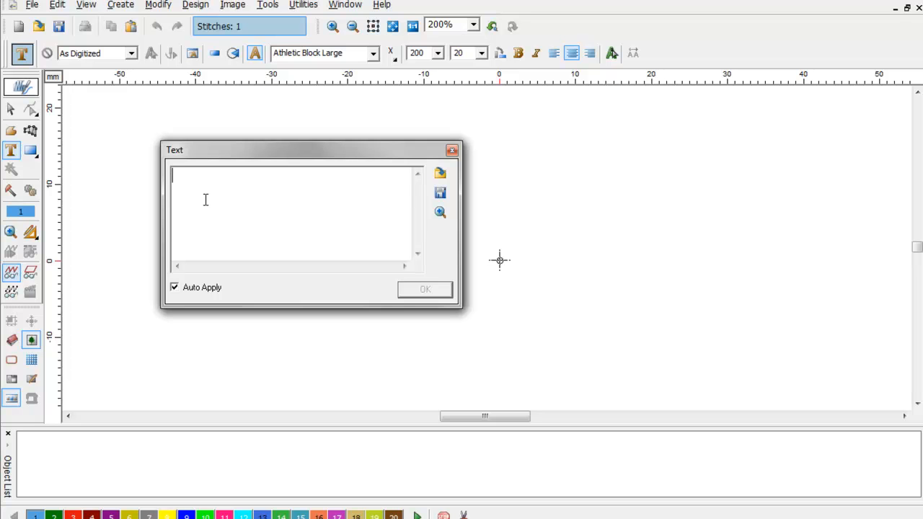
- Enter 'COMPUCON' as Athletic Block Large lettering and select the new text object
text(C)
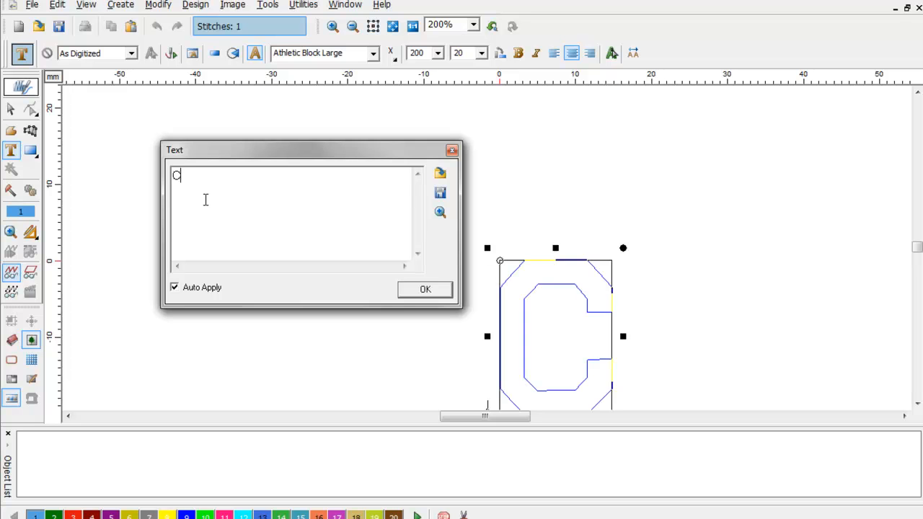
text(OMPUCON)
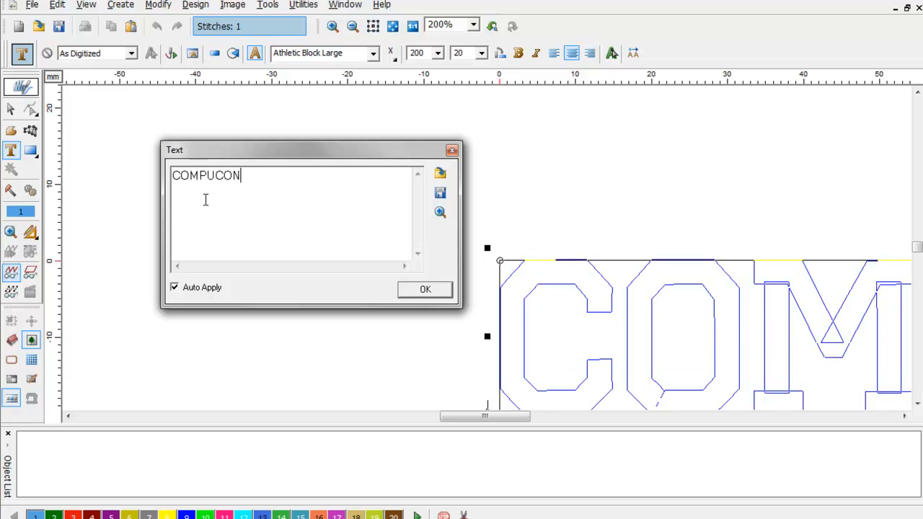
click(425, 290)
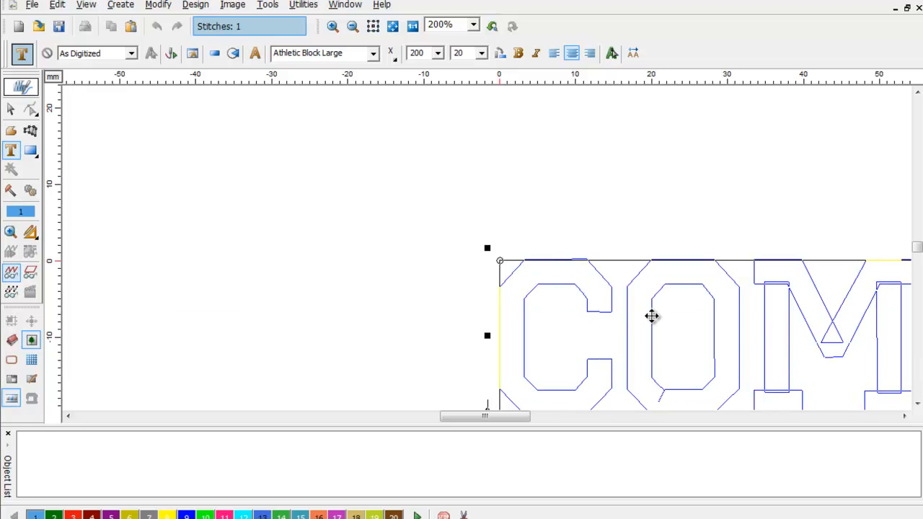
click(393, 26)
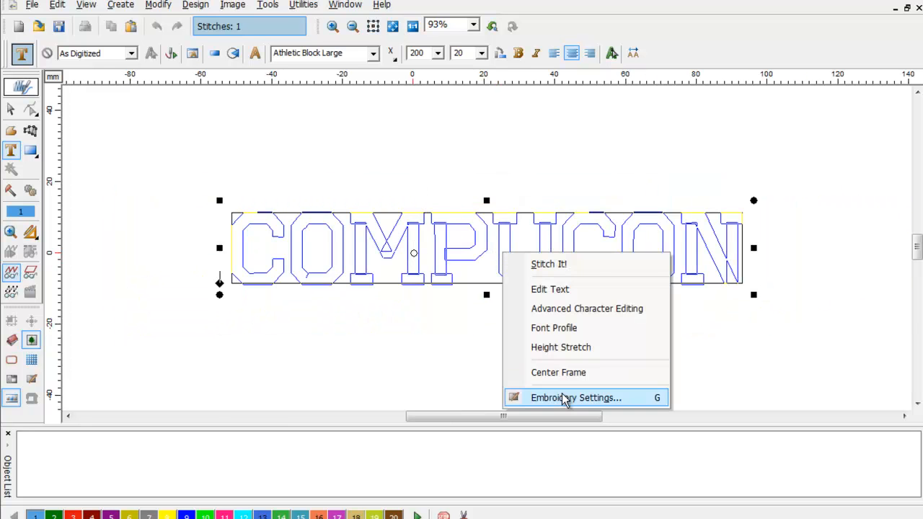
- Enable Automatic outline under Layer 1 > Outline > Satin Outline and apply it
click(575, 397)
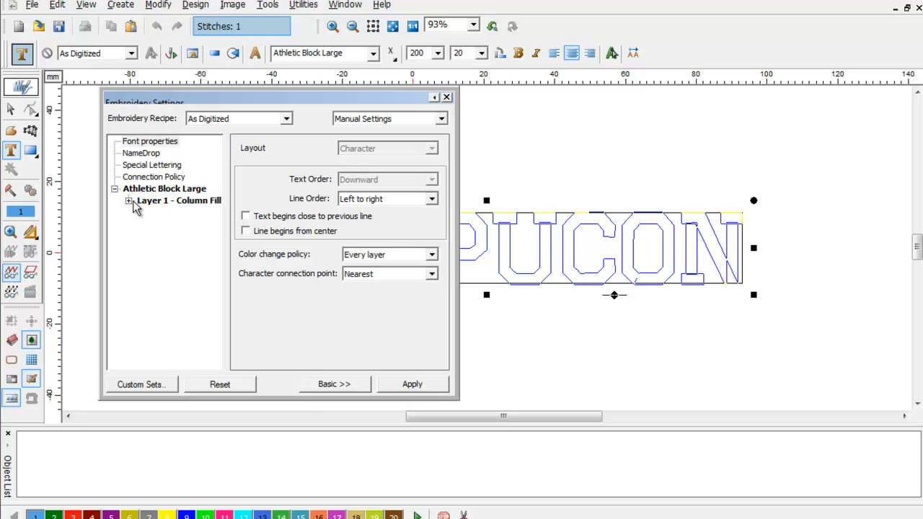
click(128, 200)
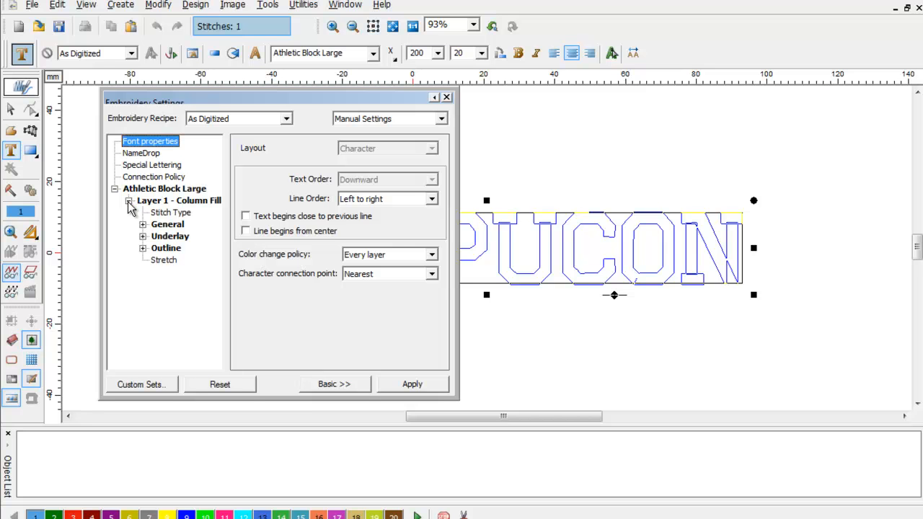
click(166, 248)
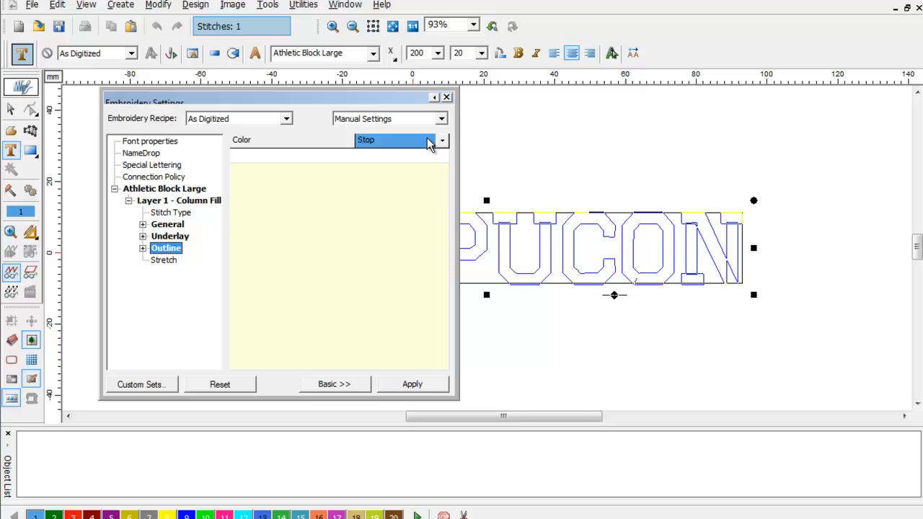
click(398, 140)
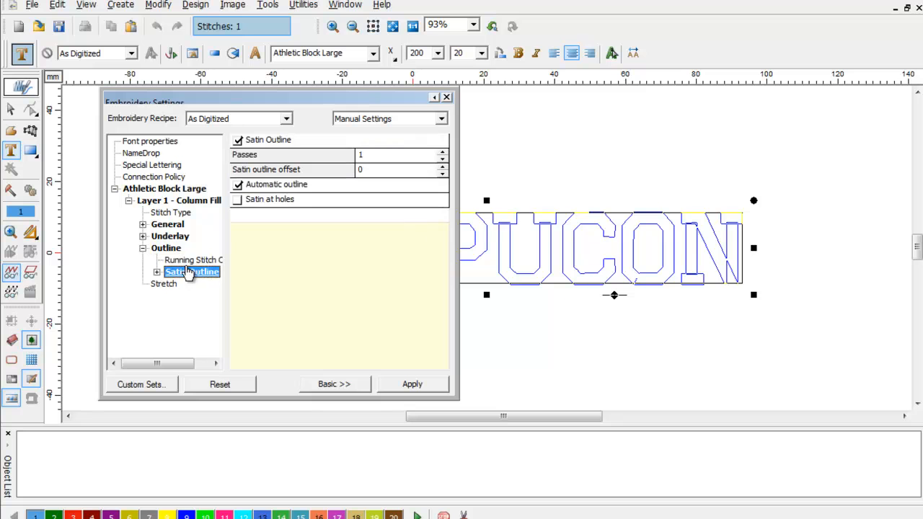
click(158, 272)
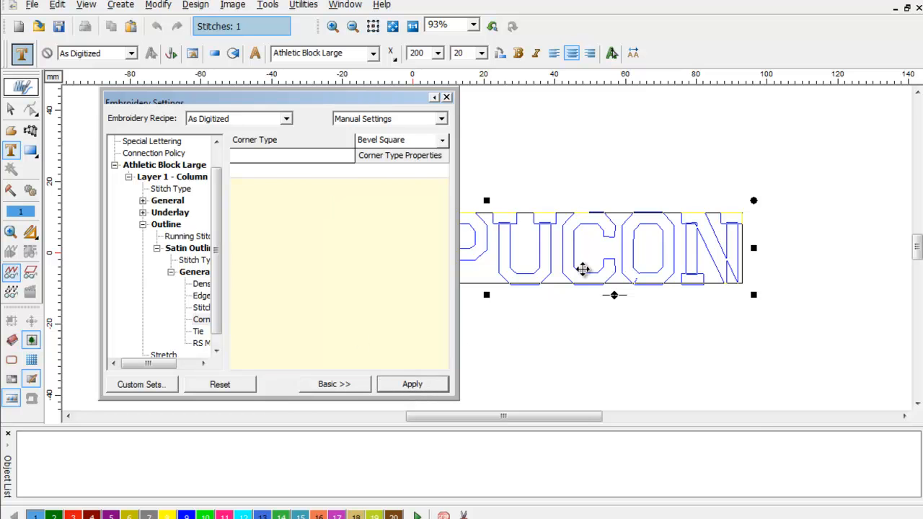
click(411, 383)
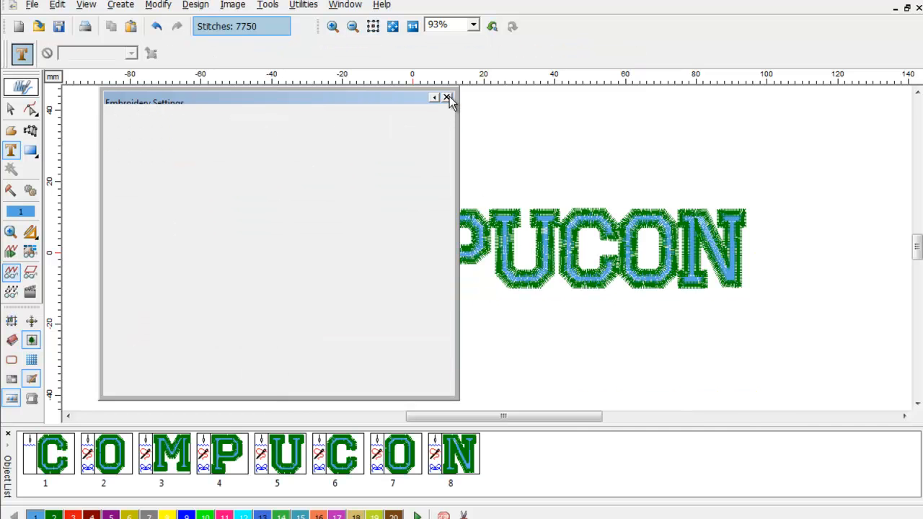
- Close the Embroidery Settings dialog, leaving eight outlined letters at 7750 stitches
click(447, 97)
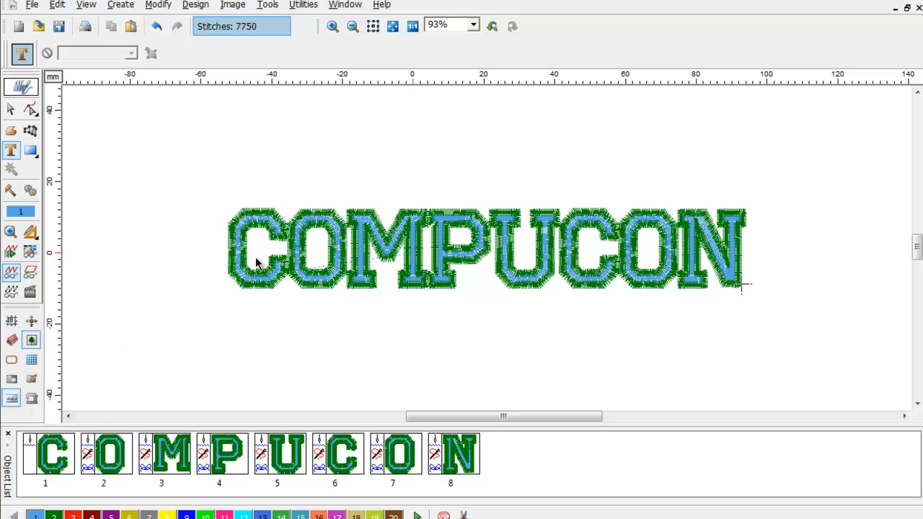
mouse_move(111, 454)
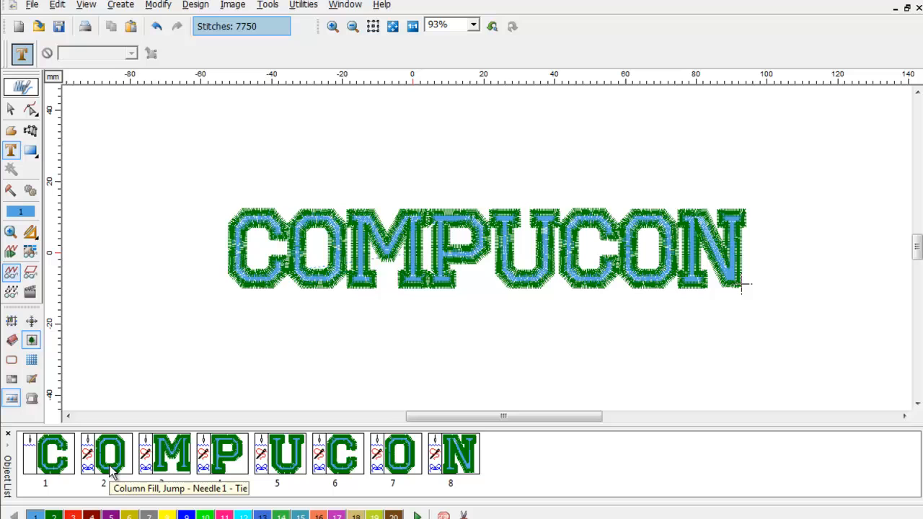
mouse_move(155, 454)
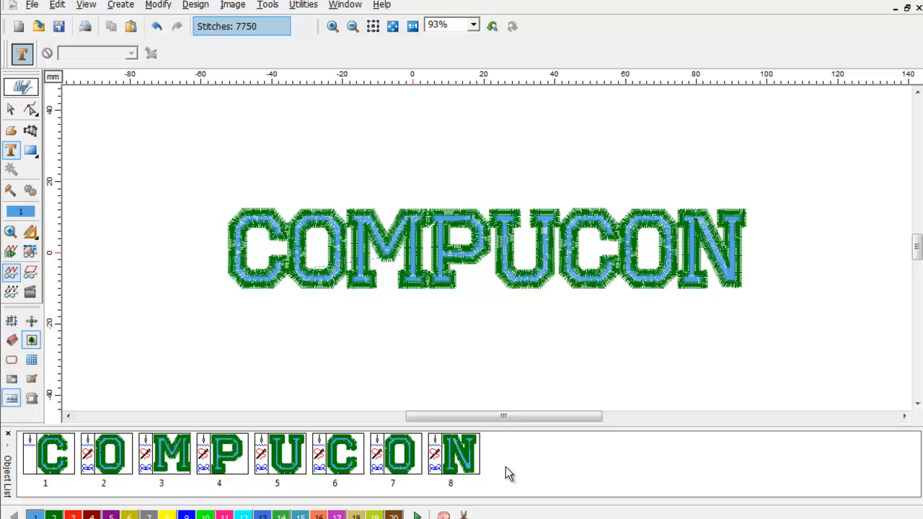
mouse_move(742, 285)
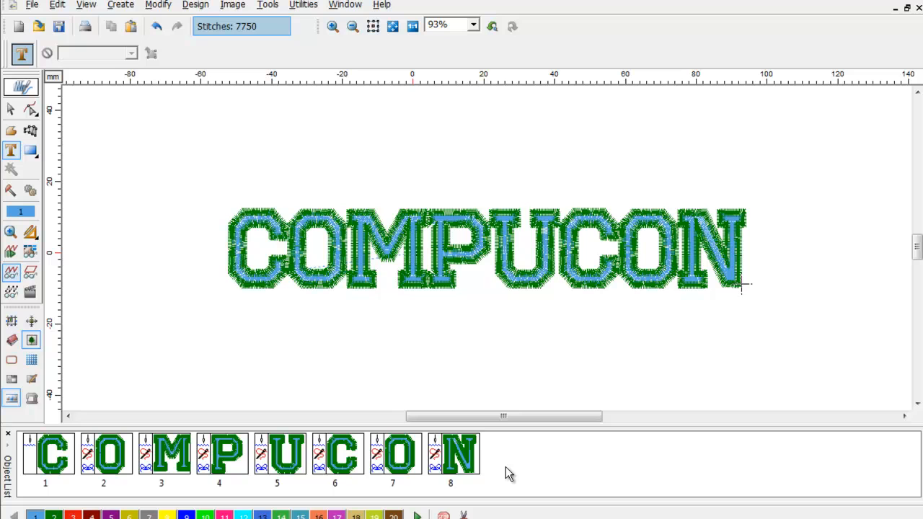
mouse_move(739, 283)
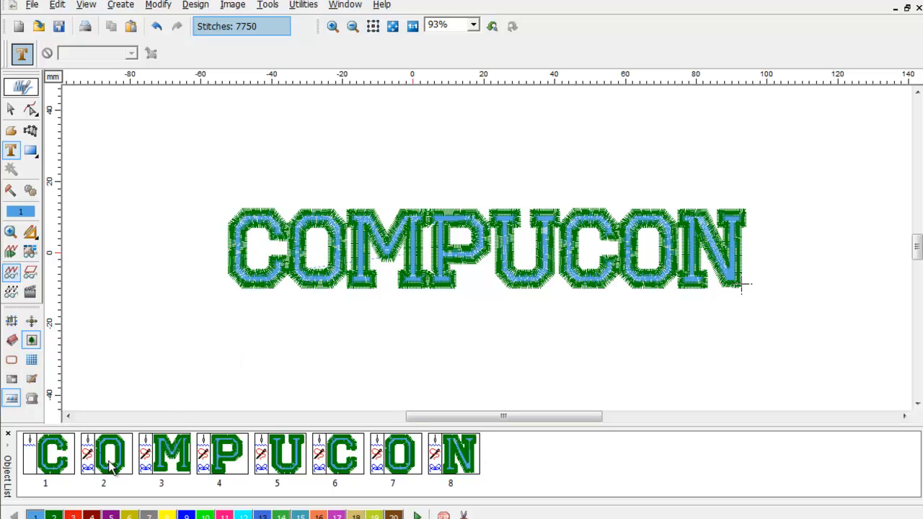
mouse_move(231, 287)
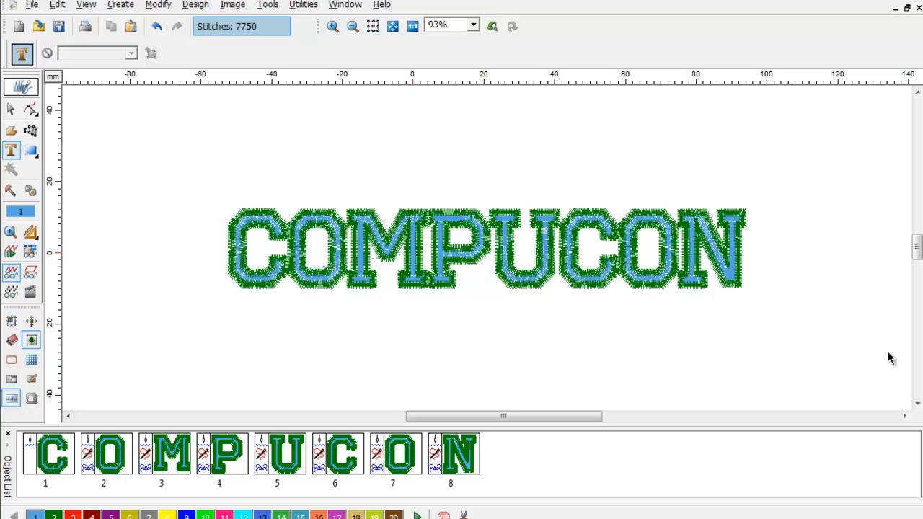
mouse_move(243, 329)
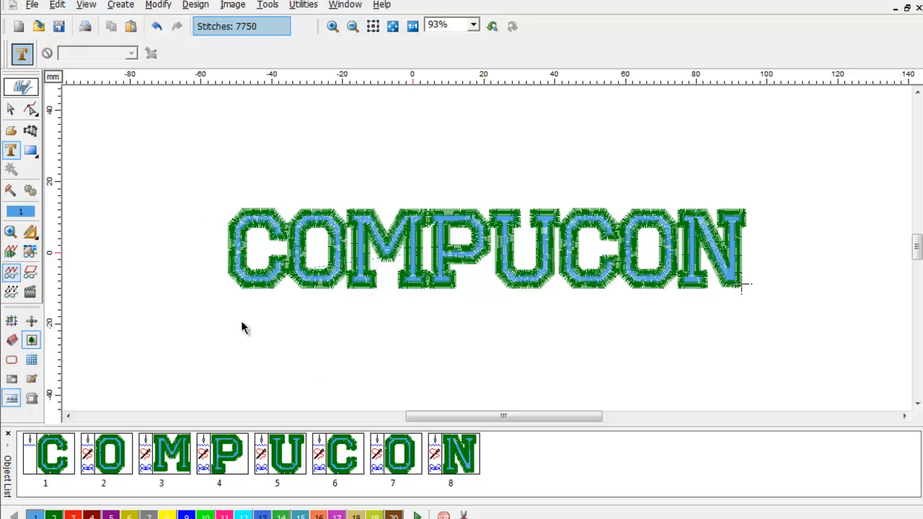
mouse_move(250, 270)
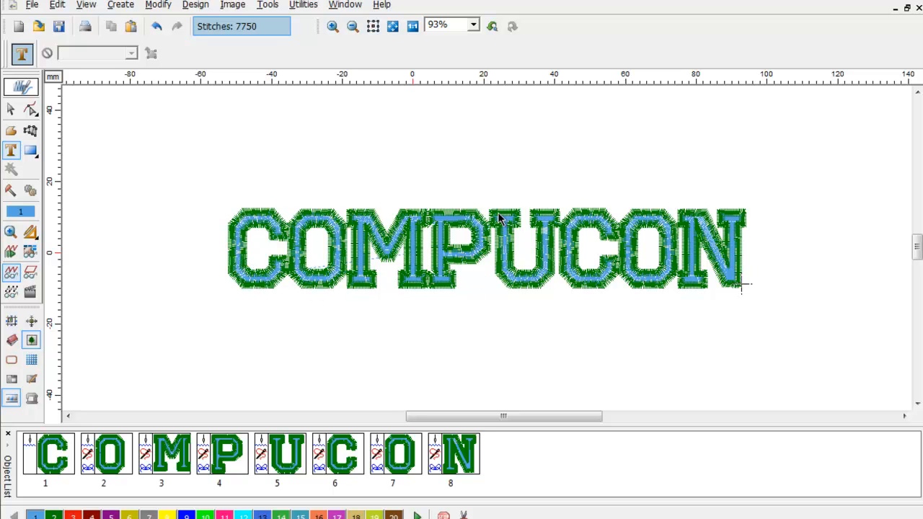
mouse_move(609, 220)
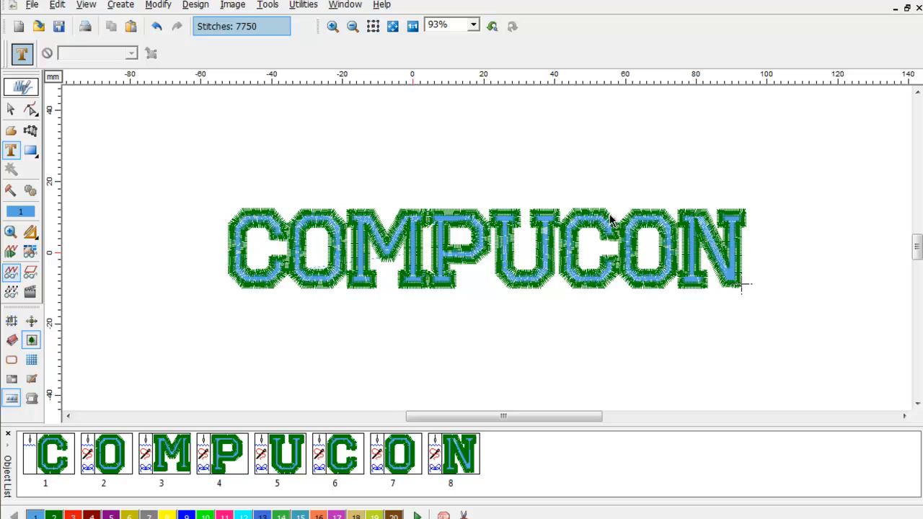
mouse_move(613, 235)
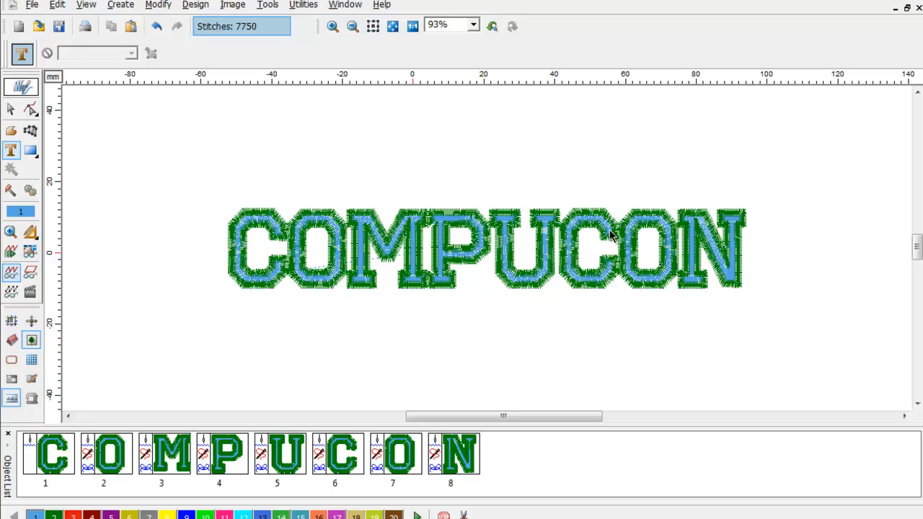
mouse_move(30, 108)
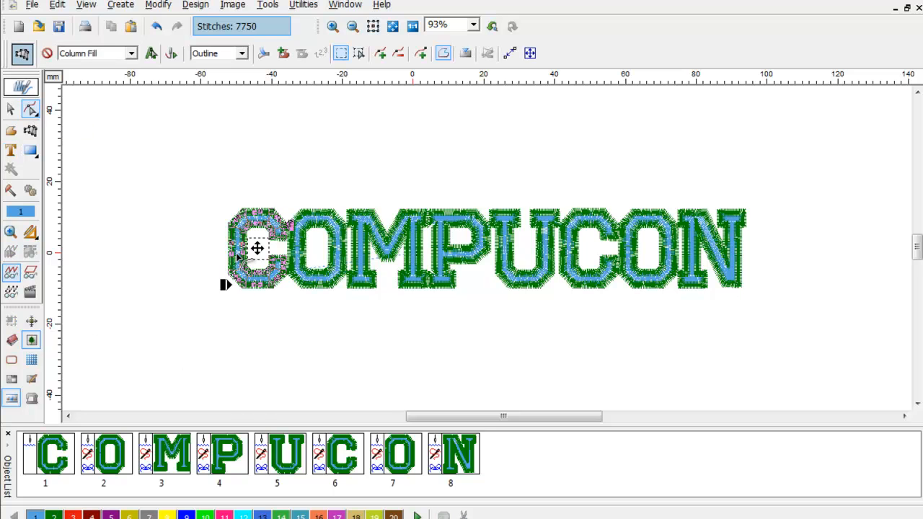
- Split the COMPUCON block using Split Block > Split text to characters
right_click(256, 248)
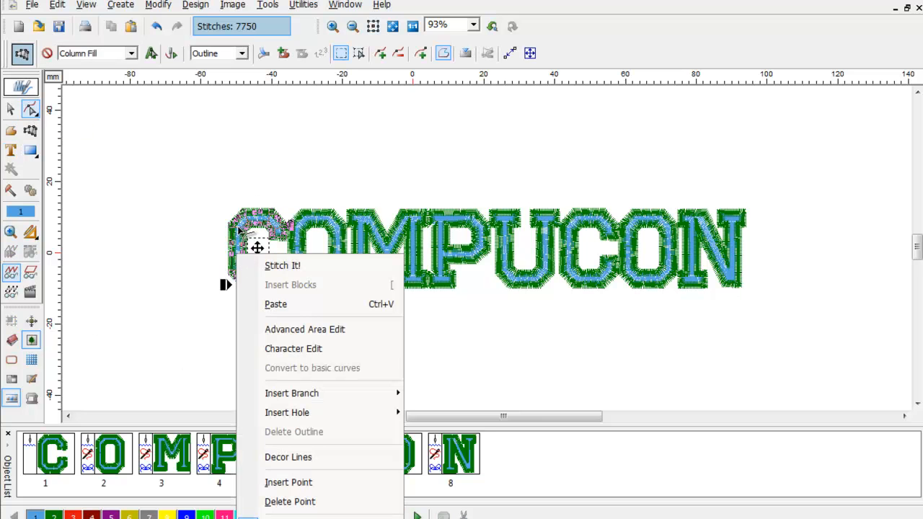
mouse_move(250, 201)
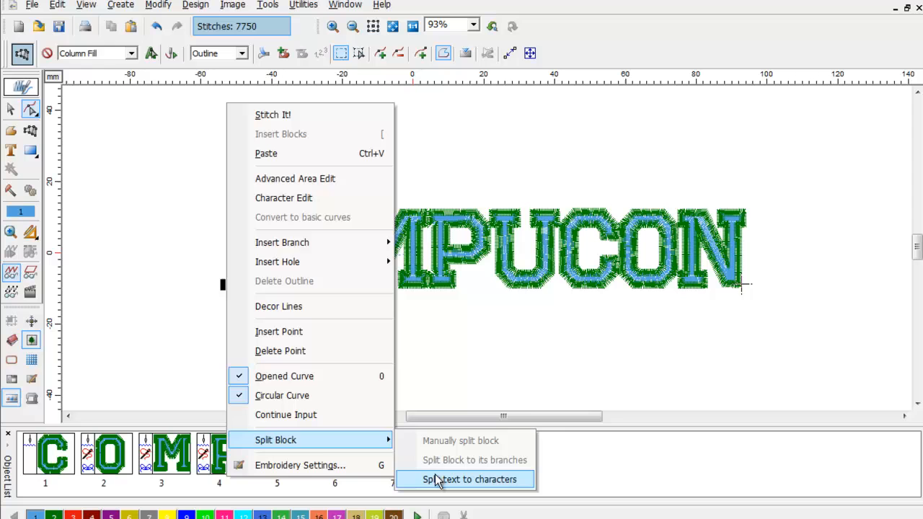
click(470, 479)
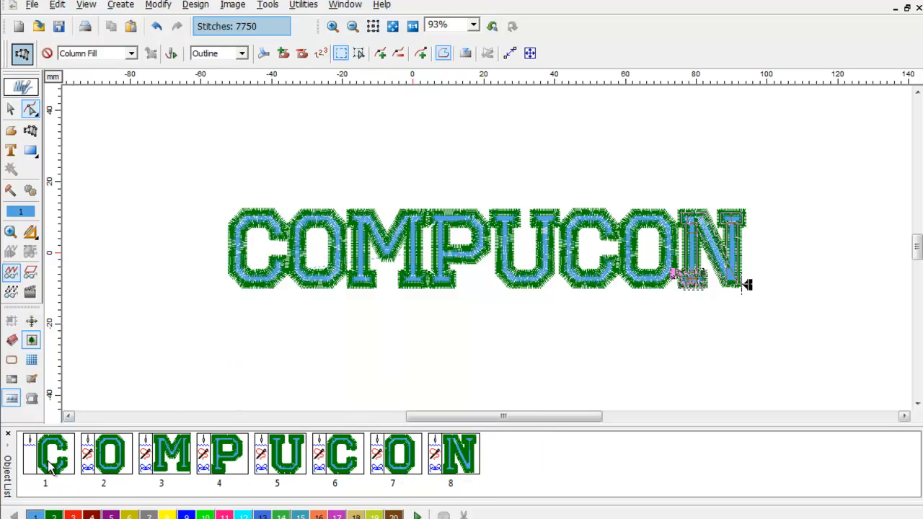
mouse_move(202, 285)
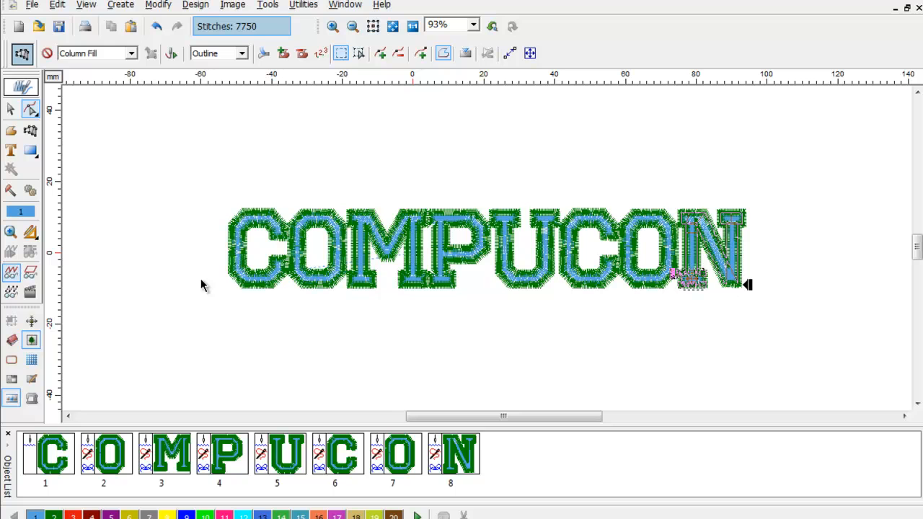
mouse_move(252, 238)
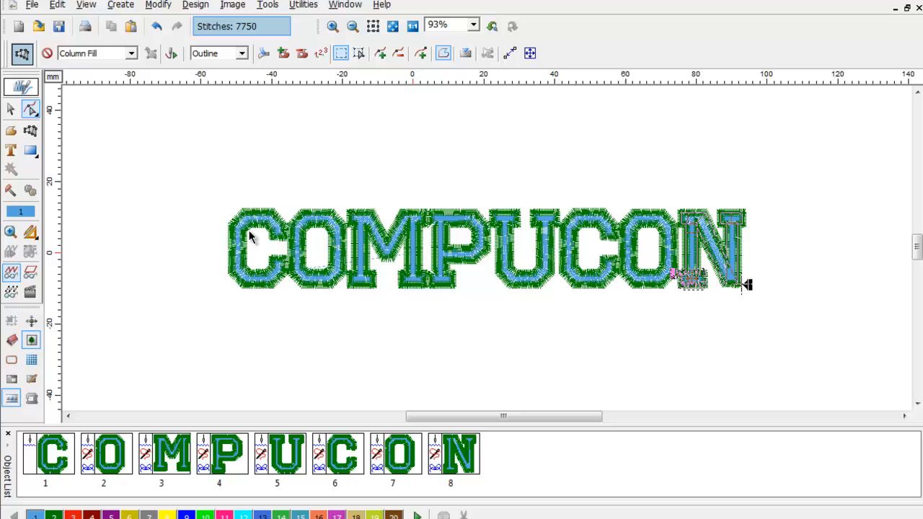
mouse_move(544, 238)
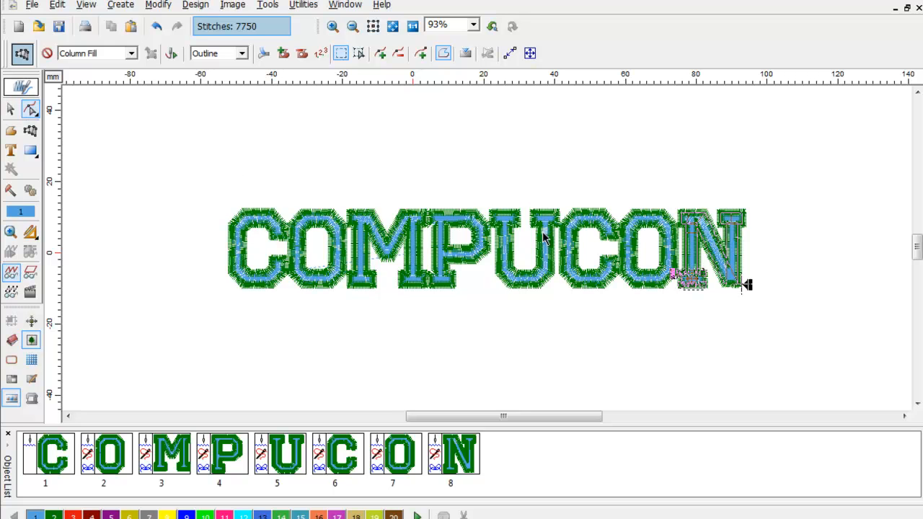
mouse_move(569, 256)
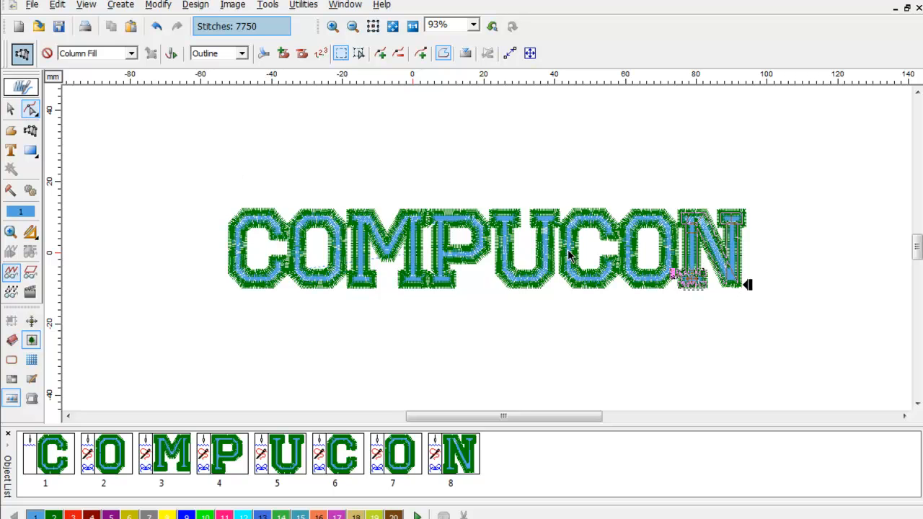
mouse_move(743, 285)
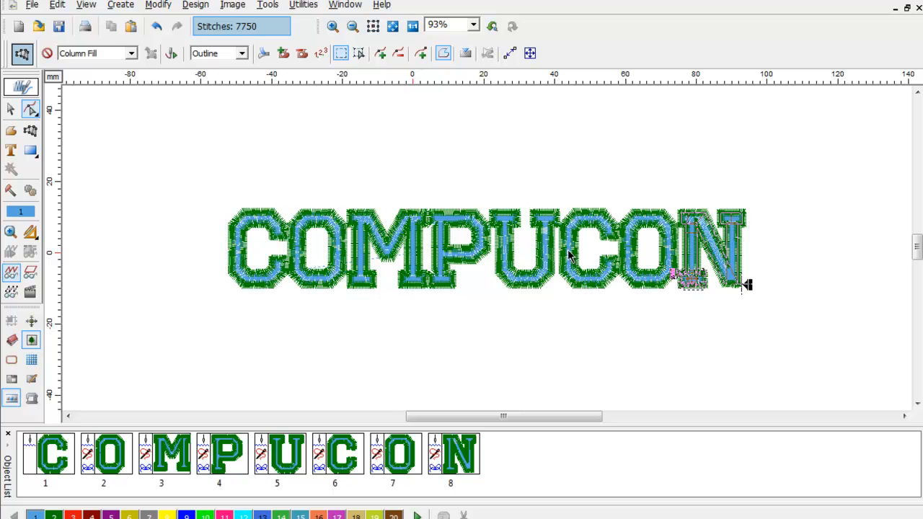
mouse_move(11, 108)
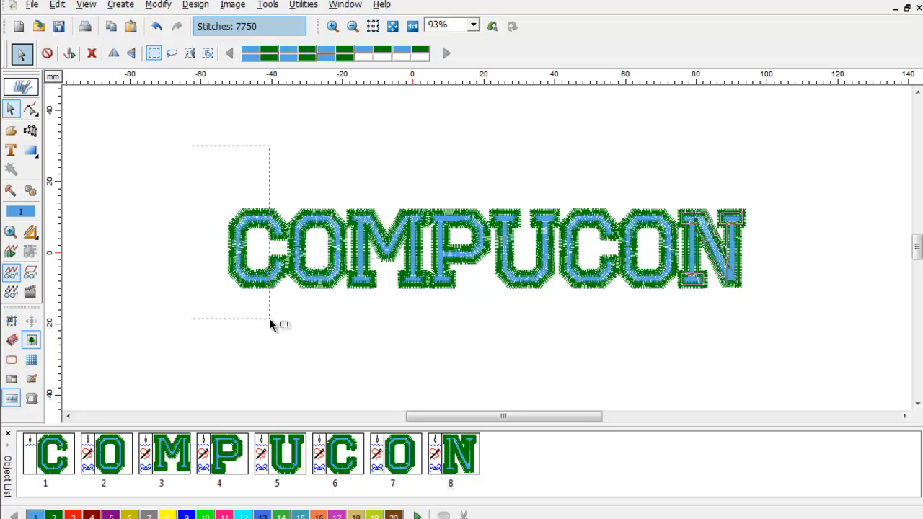
- Marquee-select C, O, M and P and merge them into one block
drag(273, 325, 483, 321)
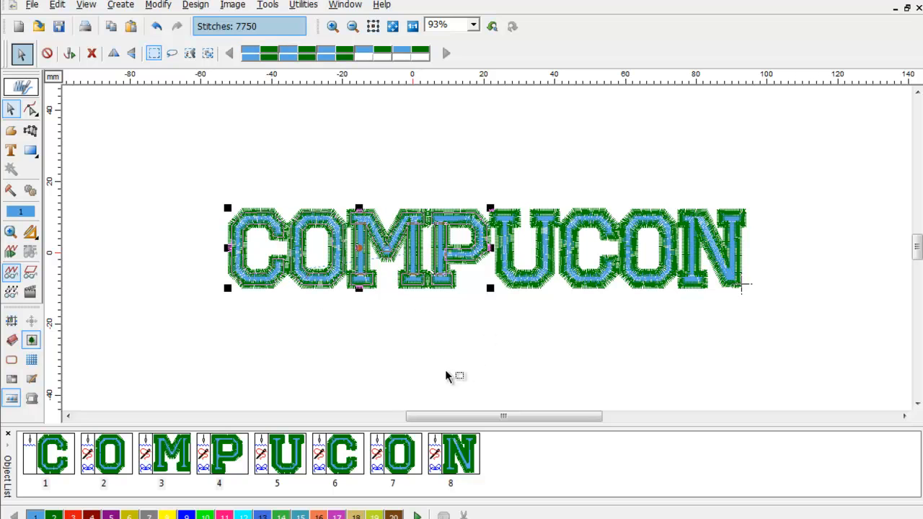
mouse_move(465, 241)
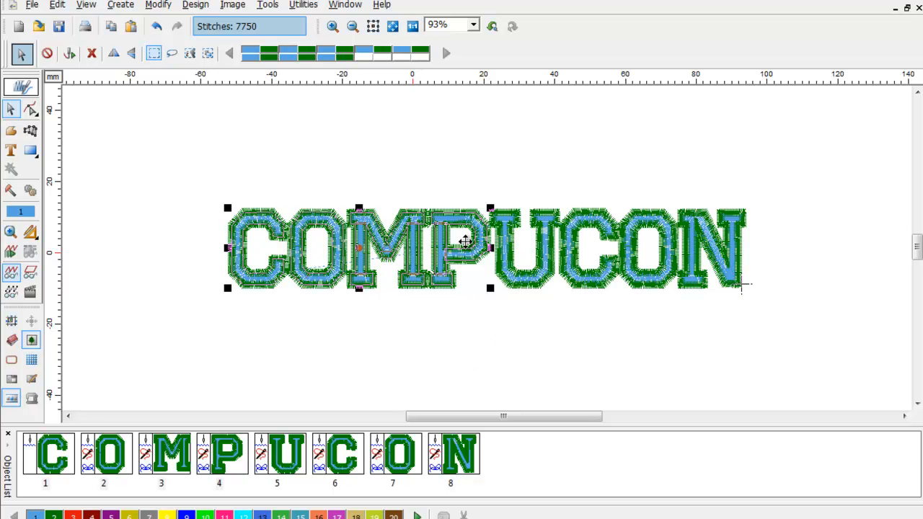
right_click(465, 242)
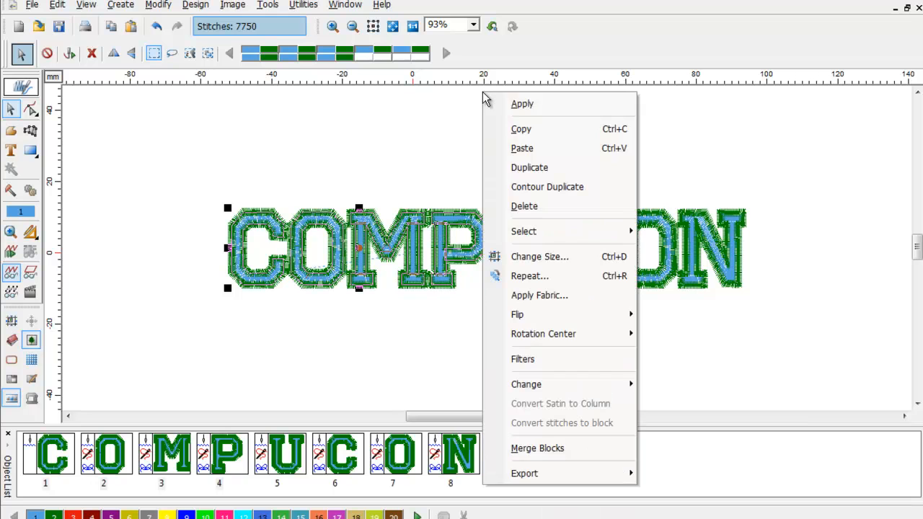
mouse_move(537, 448)
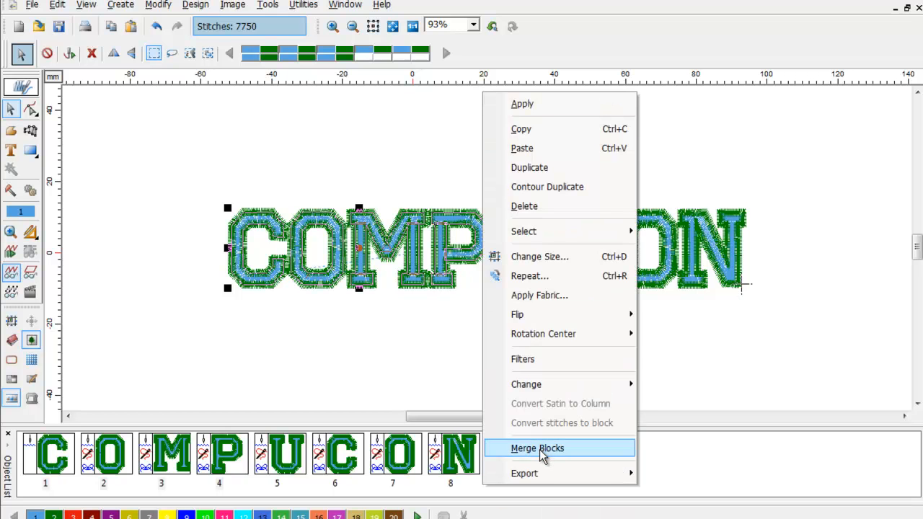
click(537, 448)
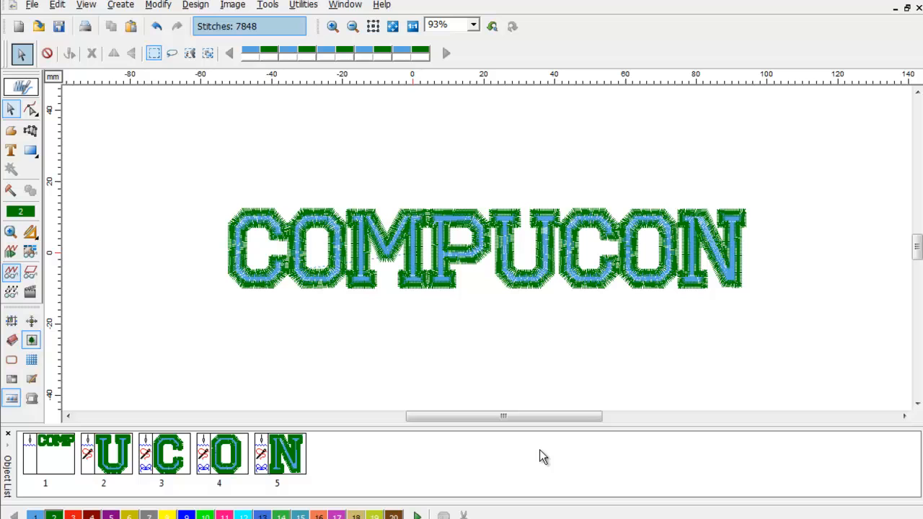
mouse_move(742, 287)
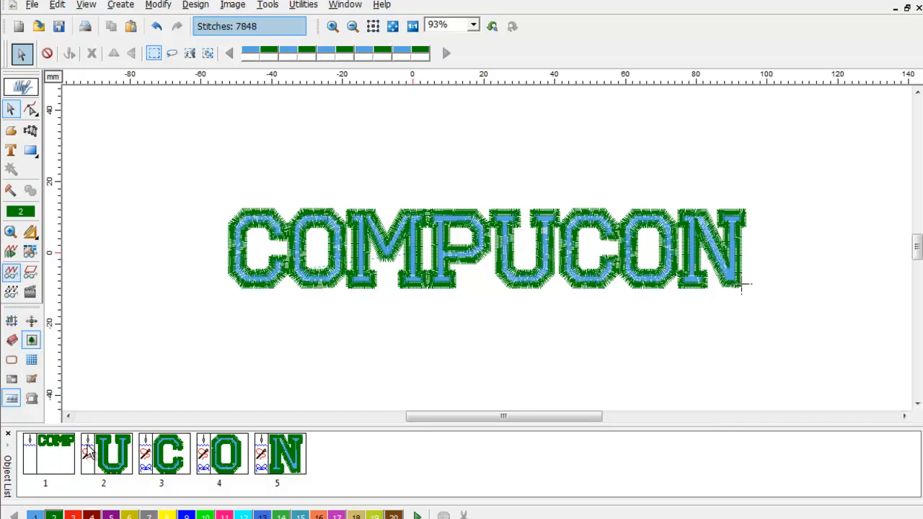
mouse_move(230, 424)
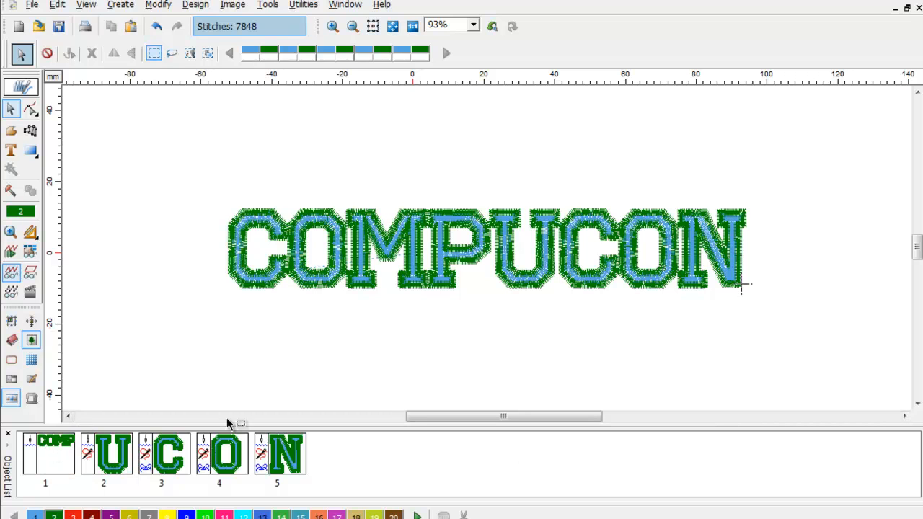
- Merge U, C, O and N into a second block and play the stitch simulation
drag(505, 169, 749, 296)
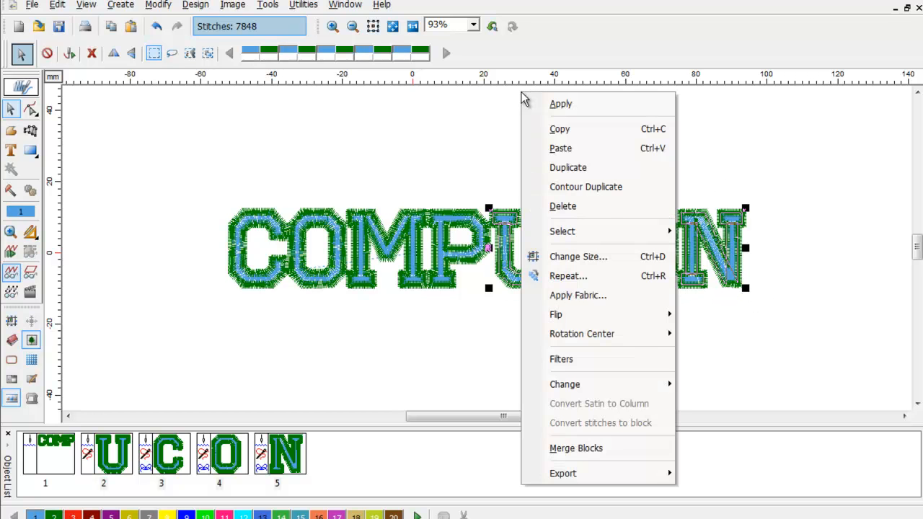
click(576, 447)
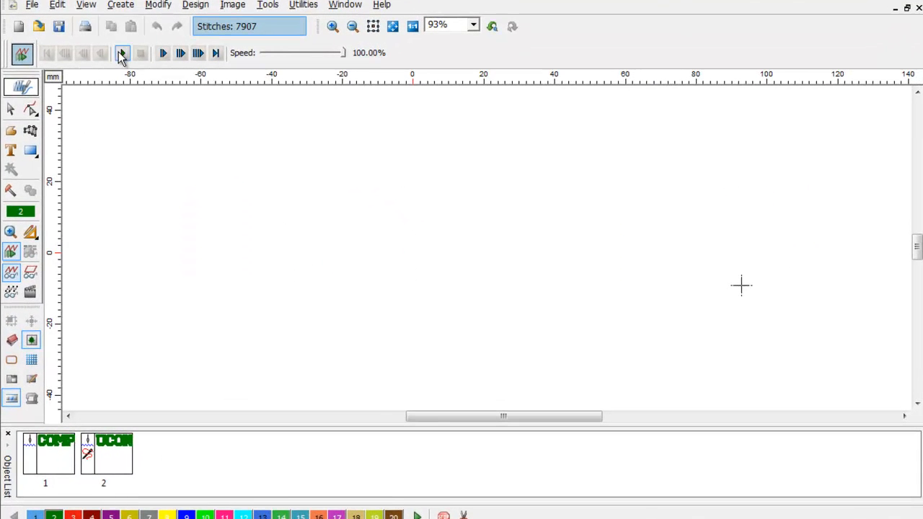
click(121, 53)
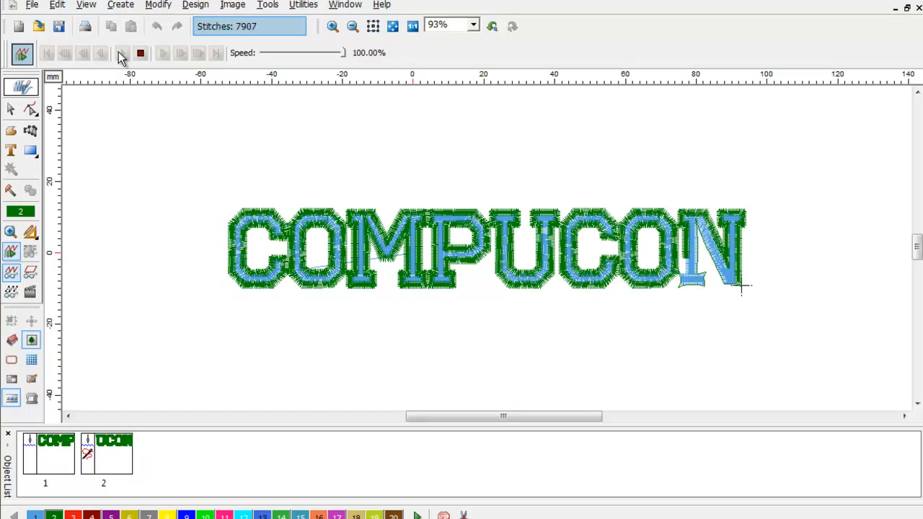